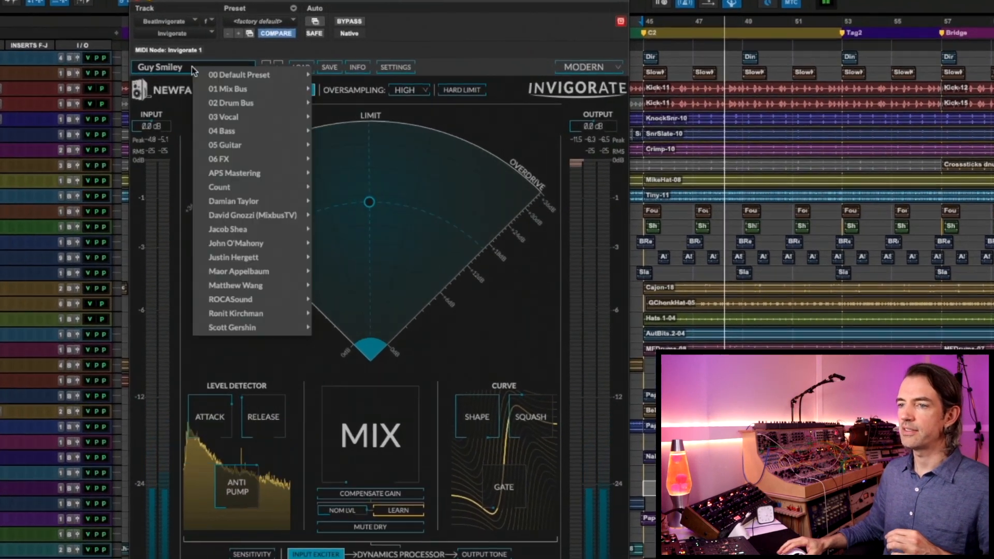
{"action": "mouse_move", "coordinate": [165, 212]}
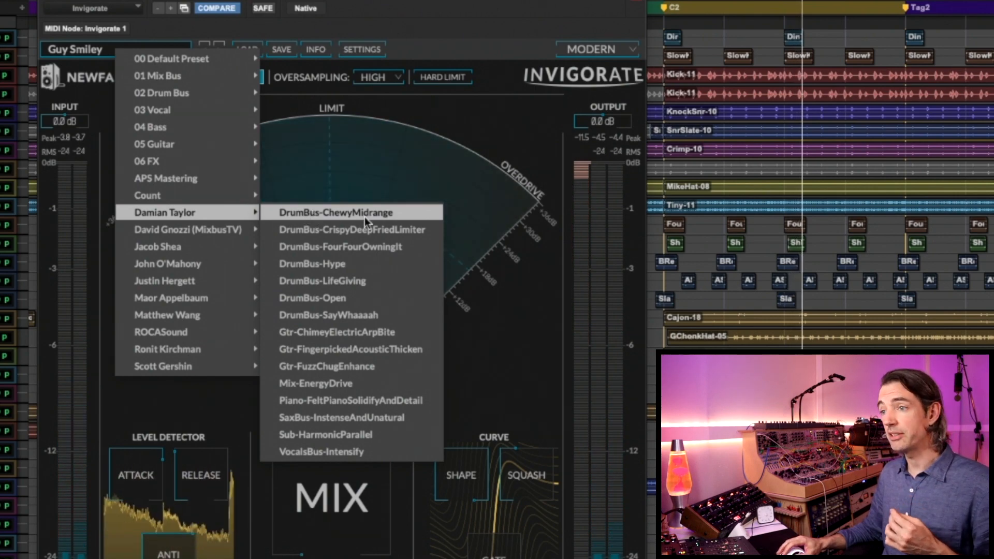
- Choose DrumBus-ChewyMidrange from the Damian Taylor presets, giving a 69% mix on the drum bus
{"action": "left_click", "coordinate": [350, 212]}
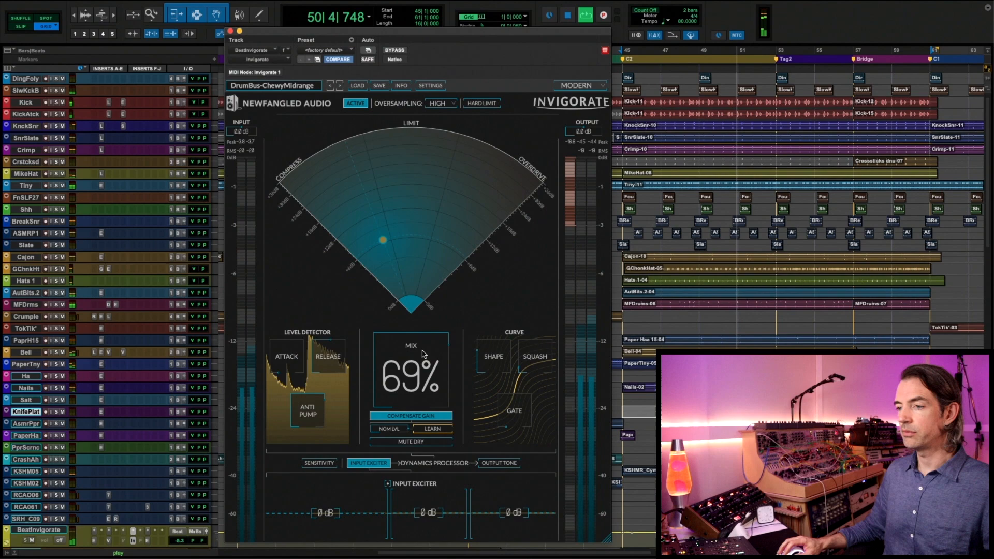
{"action": "left_click_drag", "start_coordinate": [411, 371], "coordinate": [410, 330]}
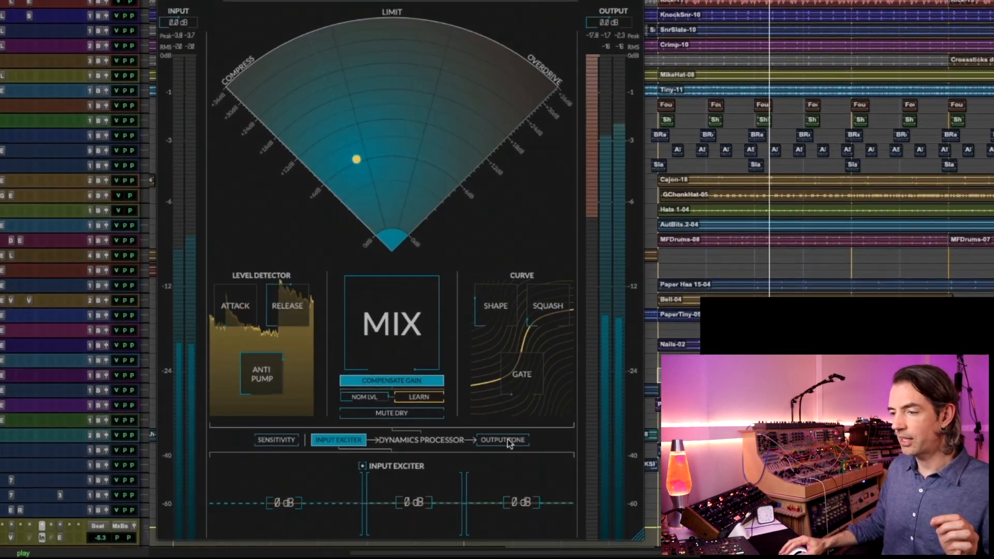
- Show Invigorate's Output Tone stage with all bands at 0 dB, then reopen the preset list
{"action": "left_click", "coordinate": [503, 440]}
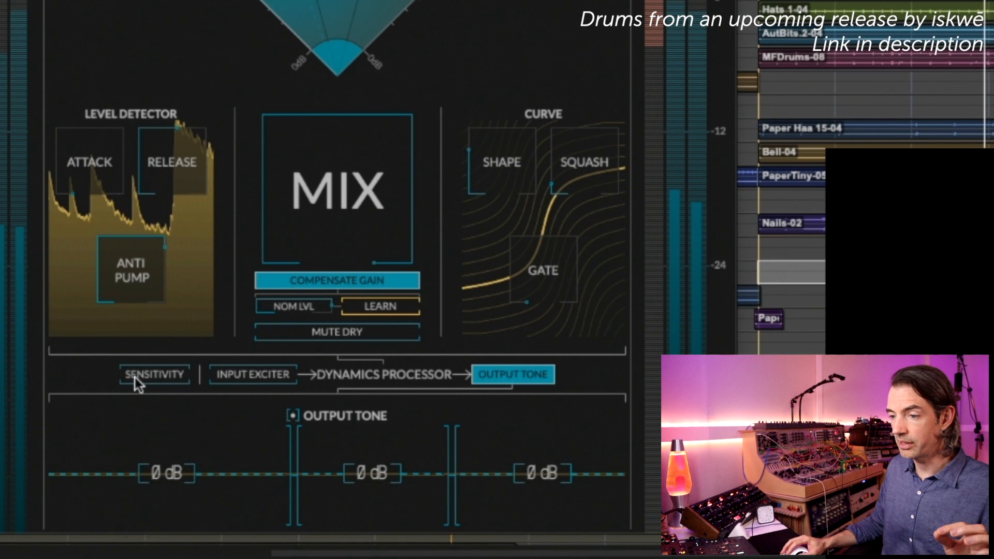
{"action": "left_click", "coordinate": [154, 374]}
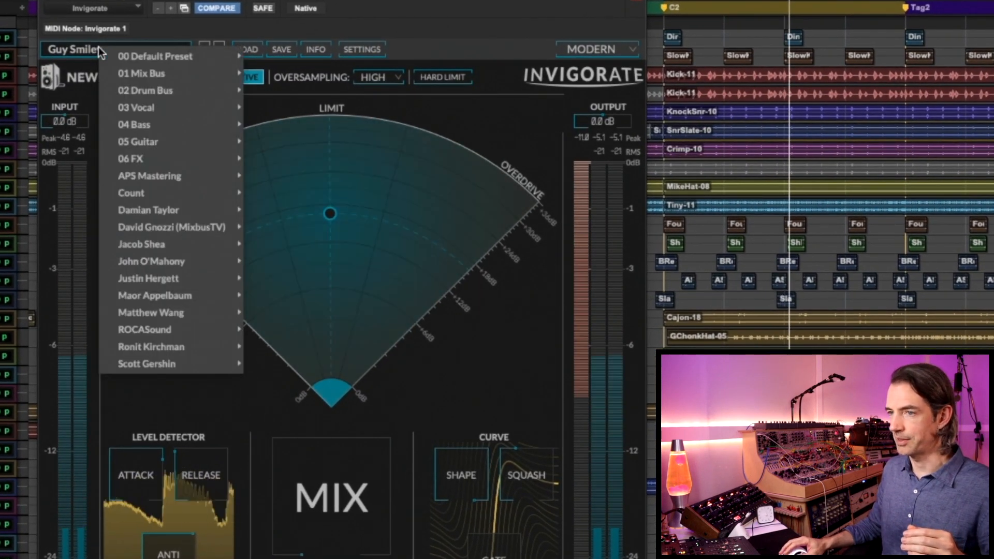
{"action": "mouse_move", "coordinate": [149, 209]}
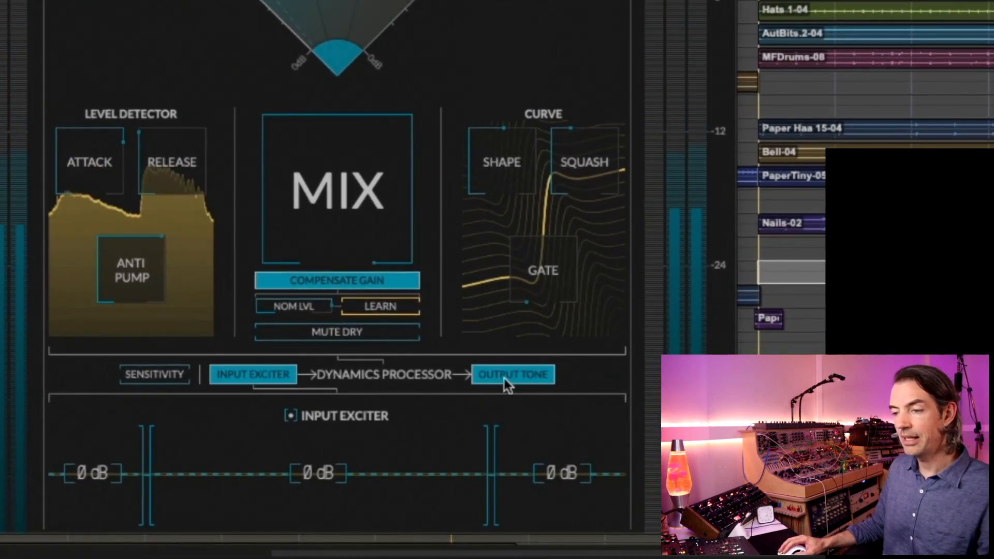
- Inspect the second drum preset's Output Tone stage, then its Sensitivity stage
{"action": "left_click", "coordinate": [513, 374]}
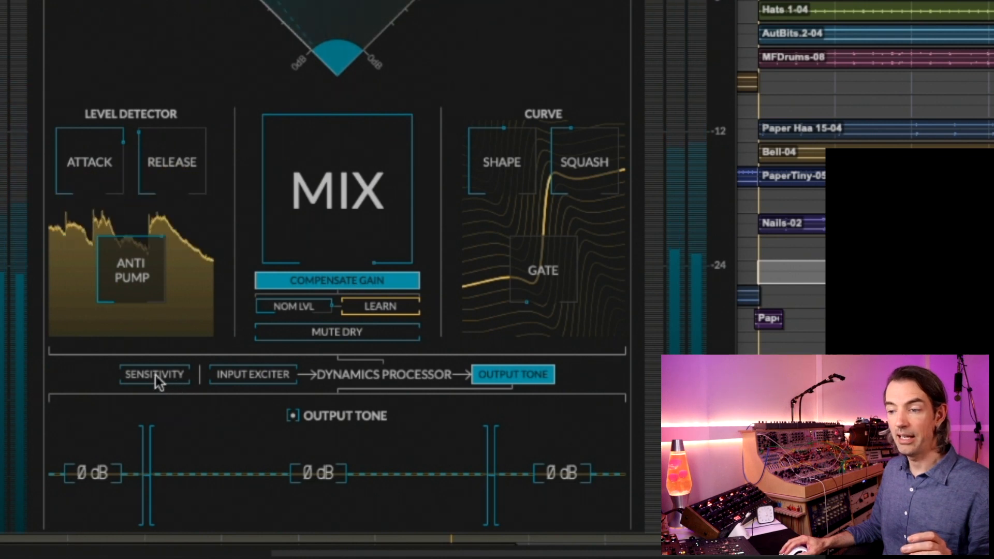
{"action": "left_click", "coordinate": [155, 374]}
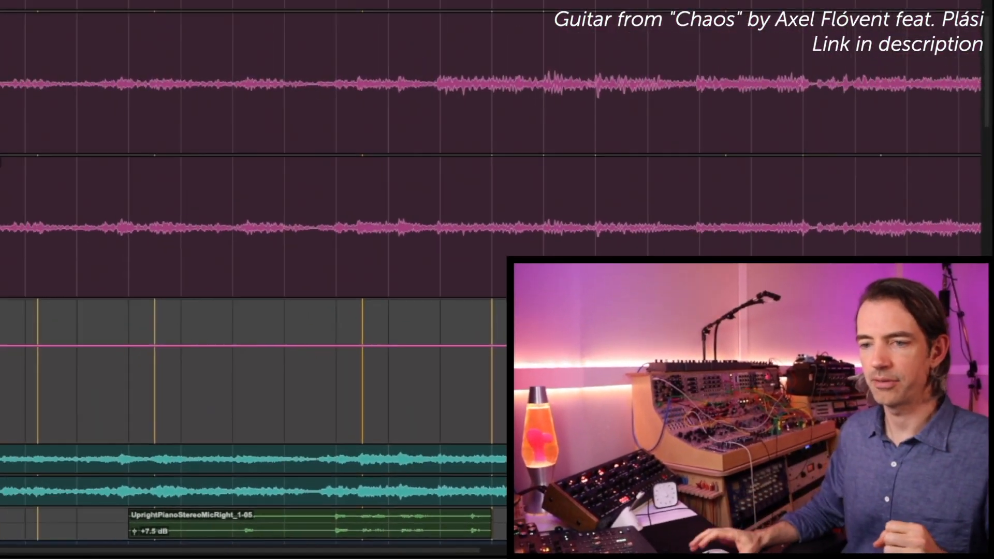
- Open the acoustic bus Invigorate and pick Damian Taylor > Gtr-FingerpickedAcousticThicken
{"action": "left_click", "coordinate": [110, 423]}
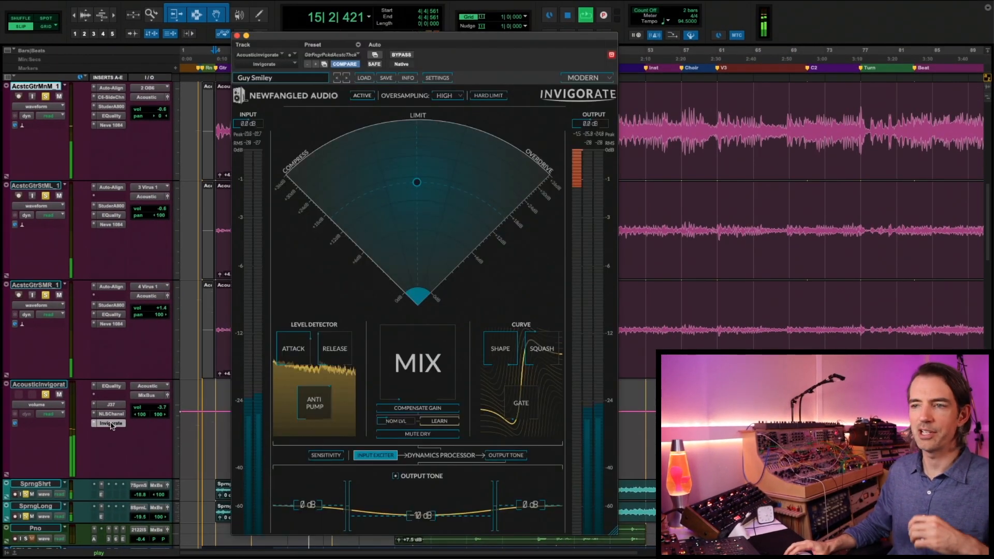
{"action": "left_click", "coordinate": [280, 77]}
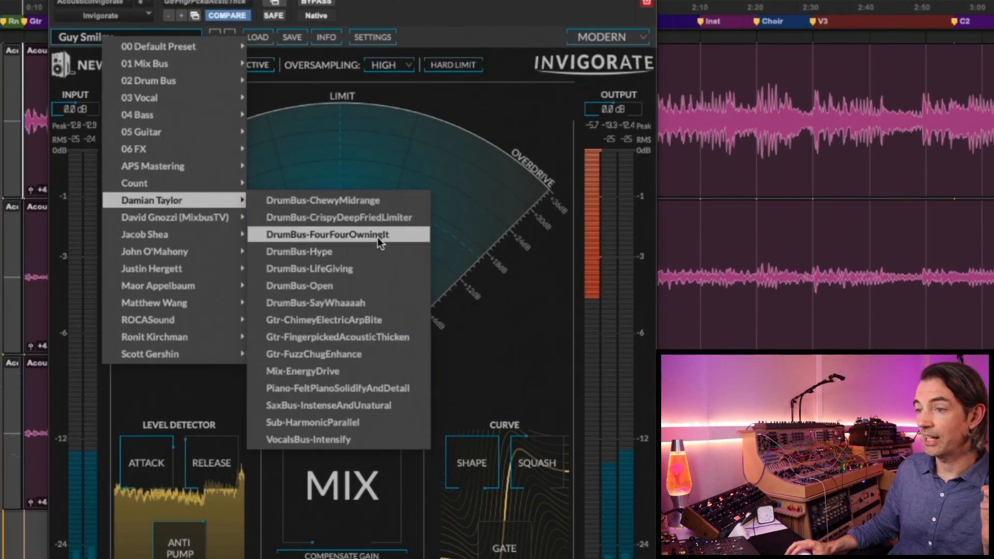
{"action": "mouse_move", "coordinate": [416, 342]}
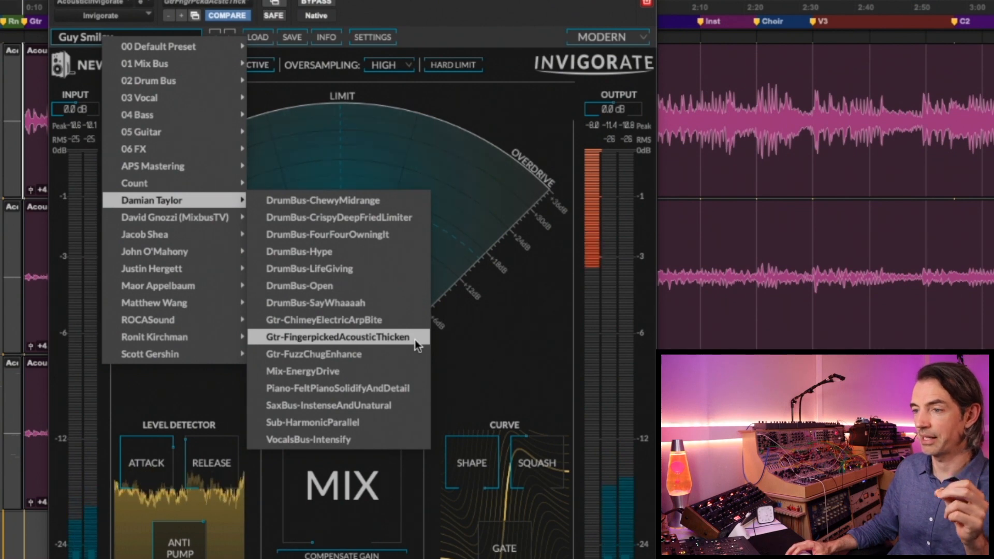
{"action": "left_click", "coordinate": [334, 337]}
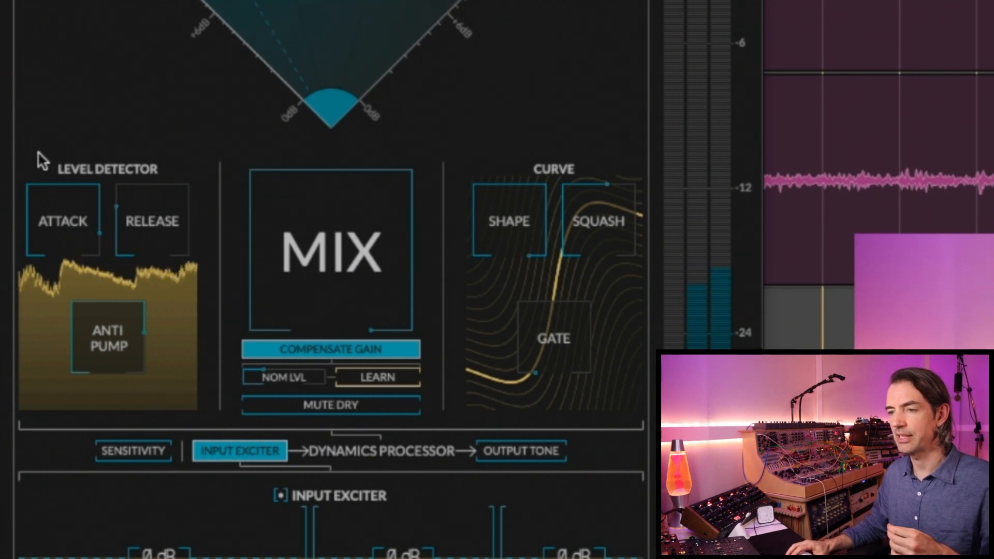
{"action": "mouse_move", "coordinate": [219, 217]}
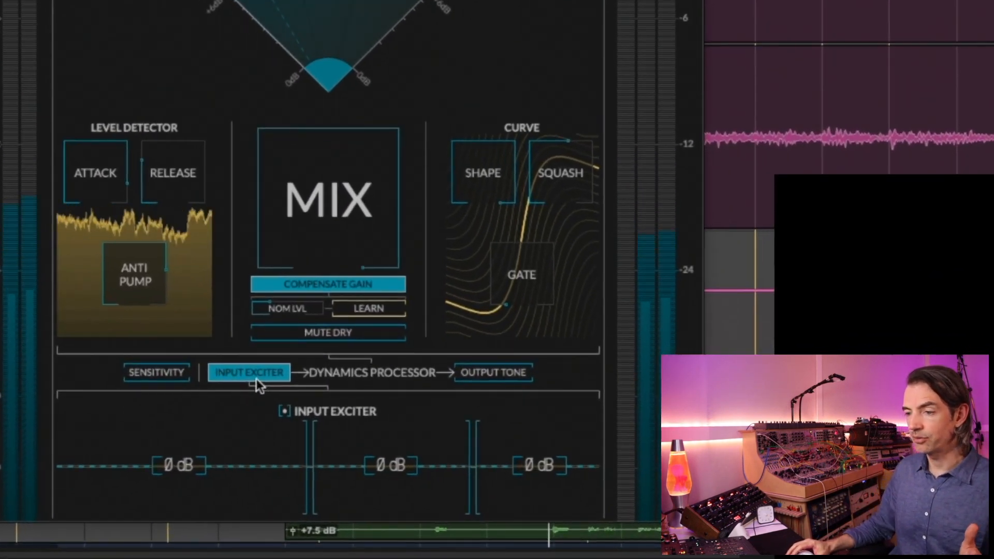
- View the guitar preset's Sensitivity stage, then Output Tone with bands near 0, 1 and 2 dB
{"action": "left_click", "coordinate": [157, 373]}
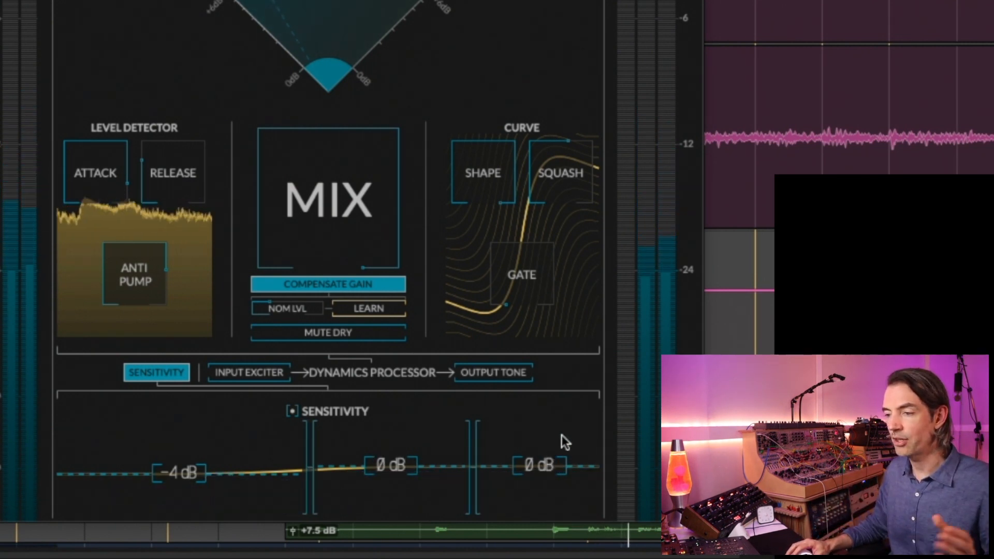
{"action": "left_click", "coordinate": [493, 372]}
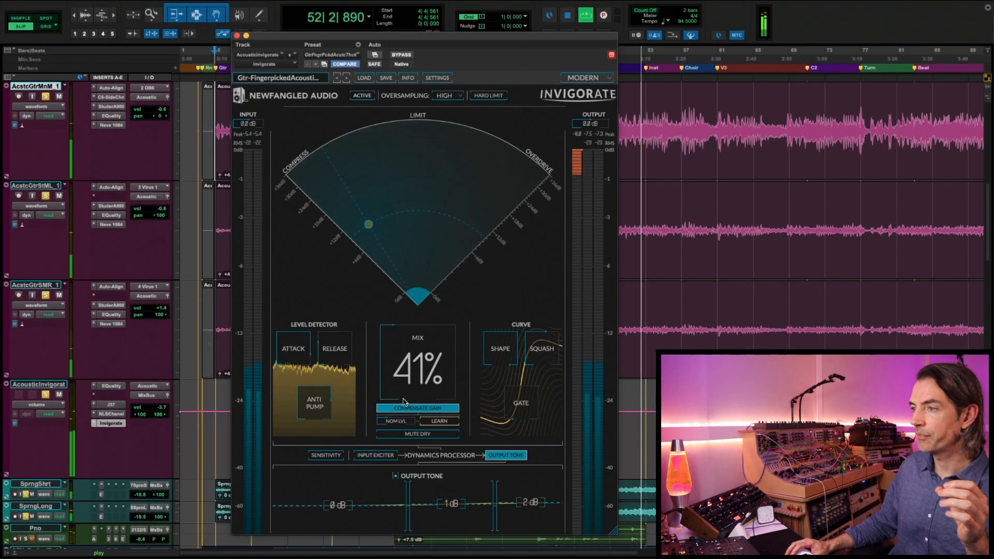
{"action": "mouse_move", "coordinate": [405, 400]}
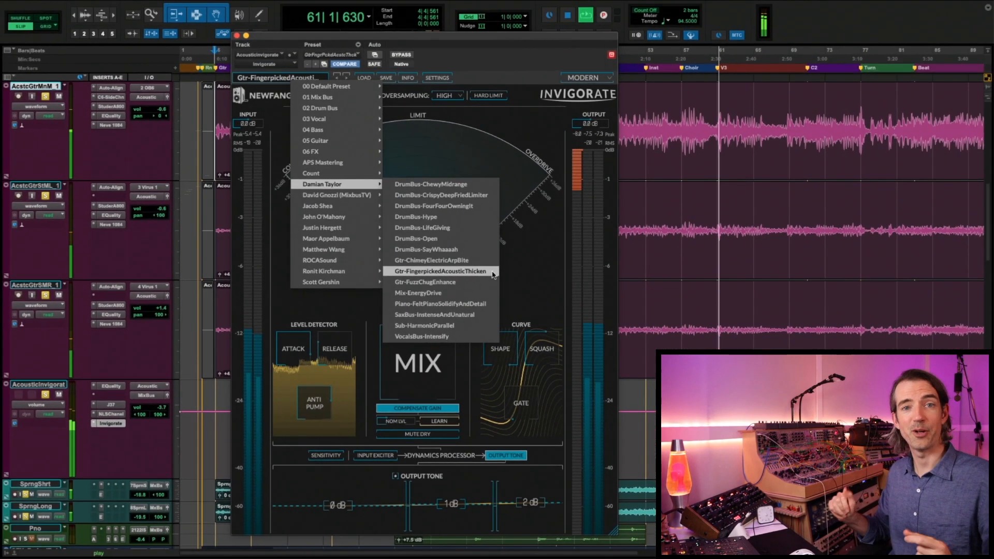
- Open the Invigorate preset name menu on the chorus electric guitar track
{"action": "left_click", "coordinate": [430, 260]}
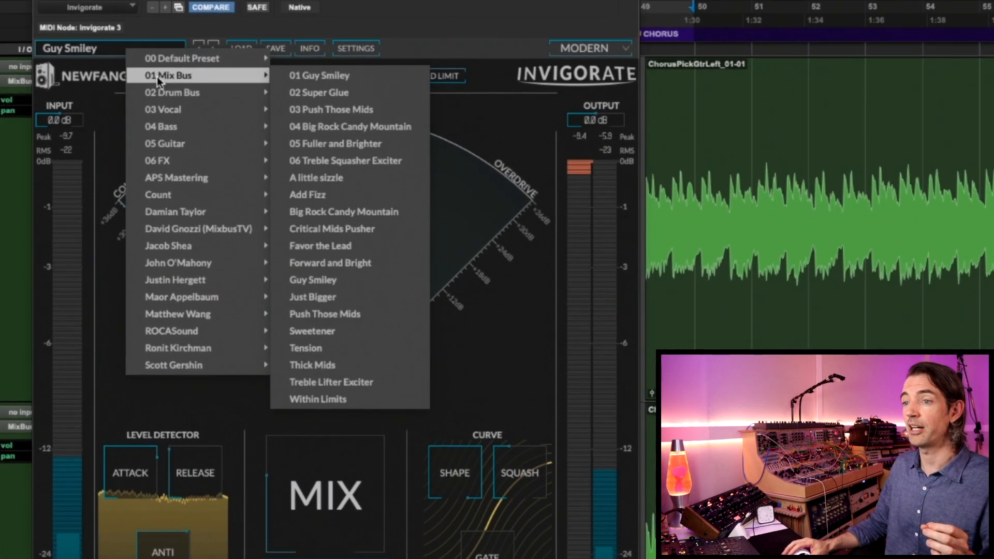
{"action": "mouse_move", "coordinate": [175, 212]}
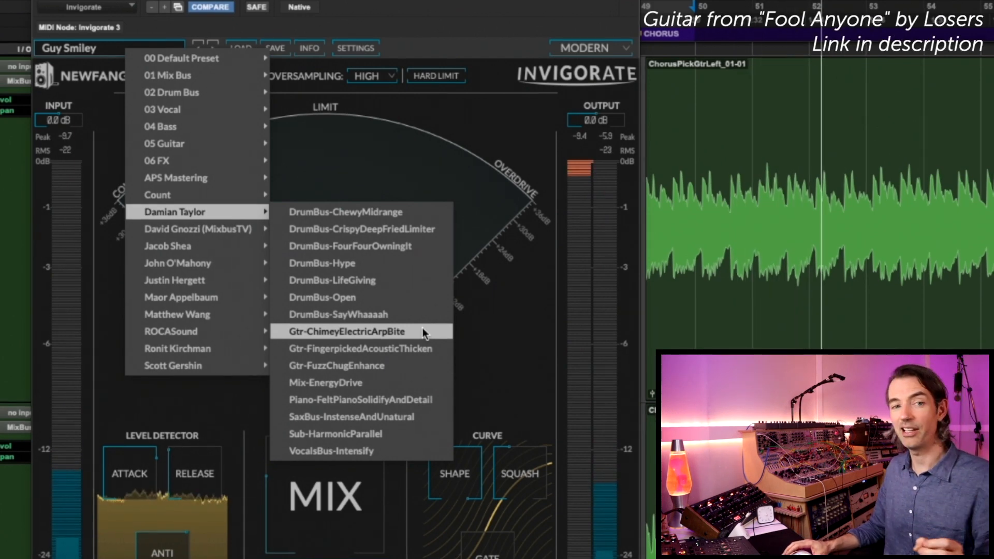
- Pick Gtr-ChimeyElectricArpBite from the Damian Taylor submenu for the chorus guitar
{"action": "left_click", "coordinate": [345, 331]}
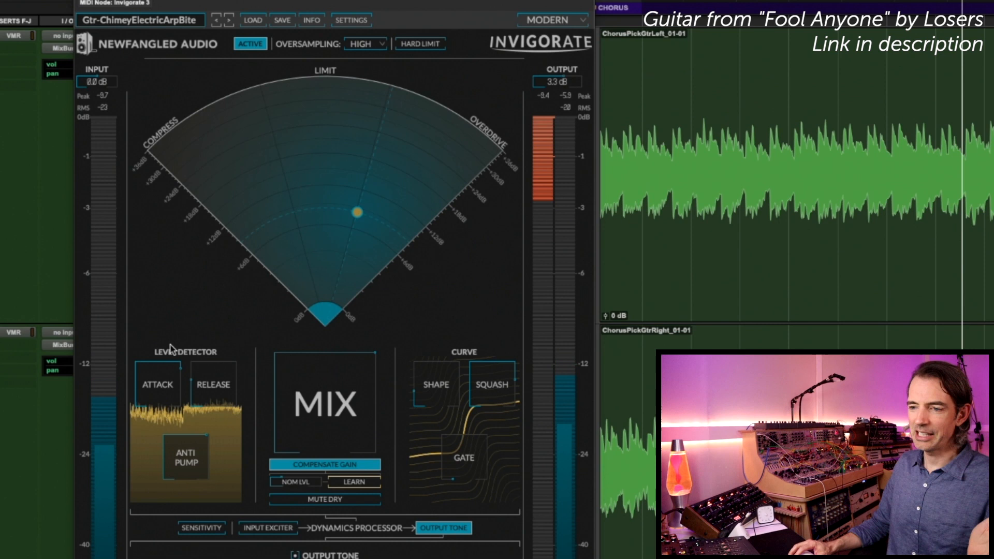
{"action": "mouse_move", "coordinate": [233, 352]}
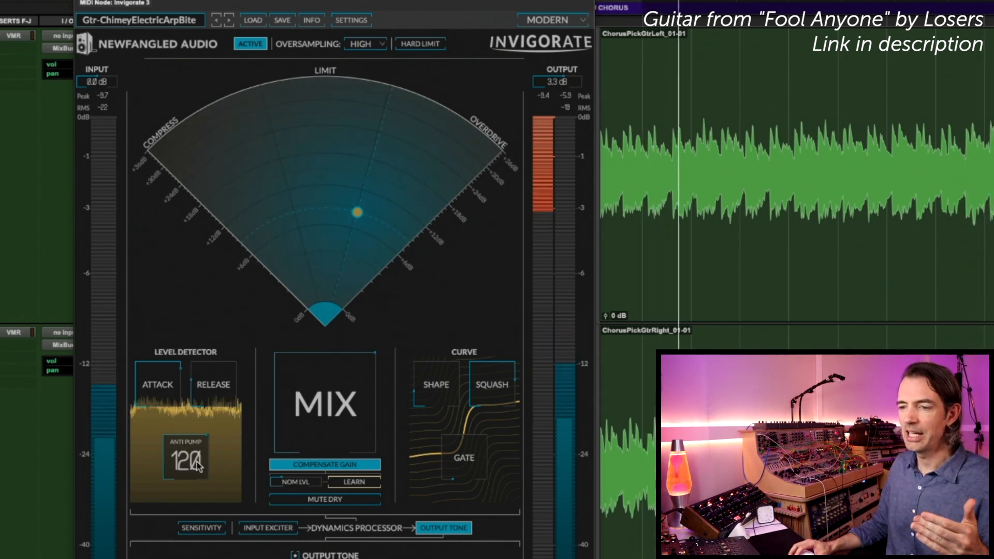
{"action": "mouse_move", "coordinate": [252, 448]}
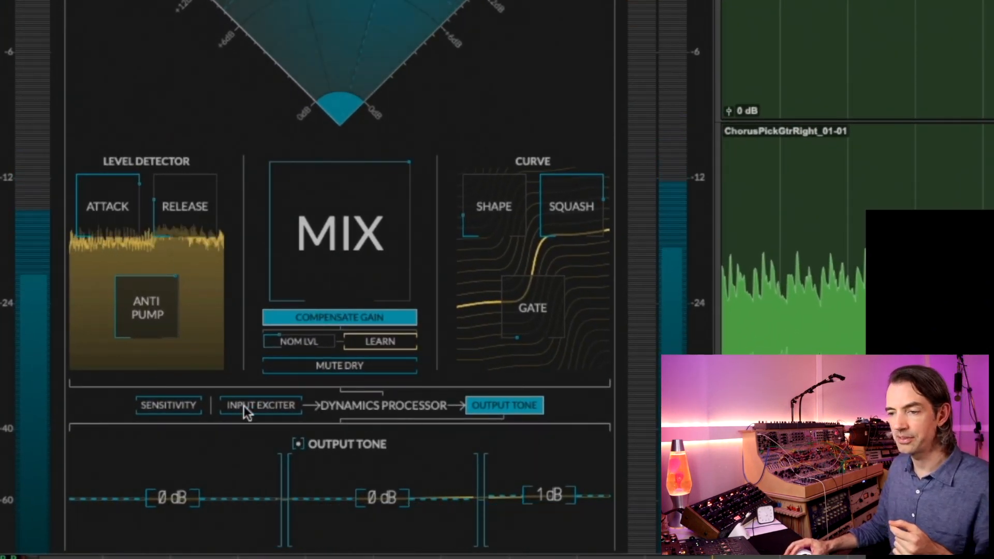
- Show the chorus guitar's Input Exciter stage: low band at -4 dB, others at 0 dB
{"action": "left_click", "coordinate": [260, 405]}
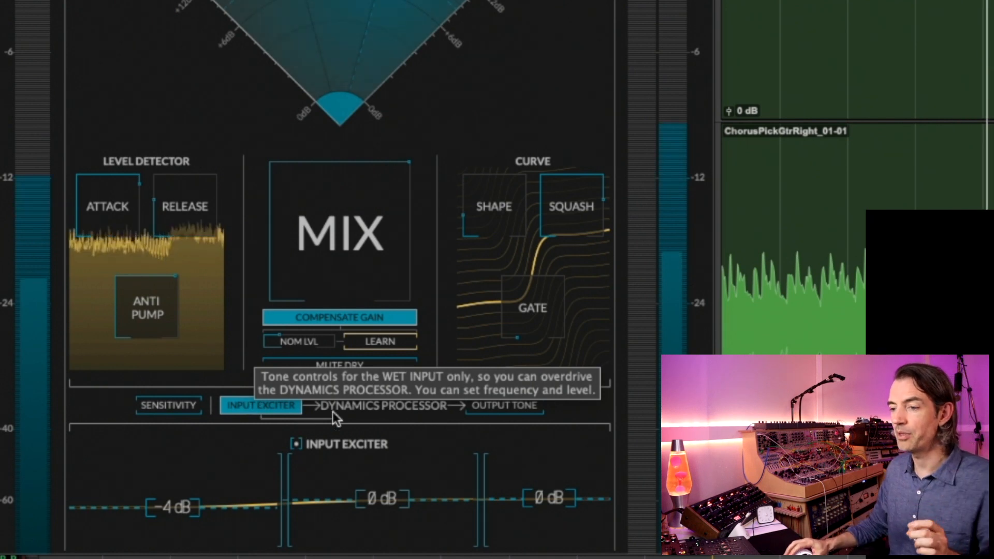
{"action": "mouse_move", "coordinate": [439, 424]}
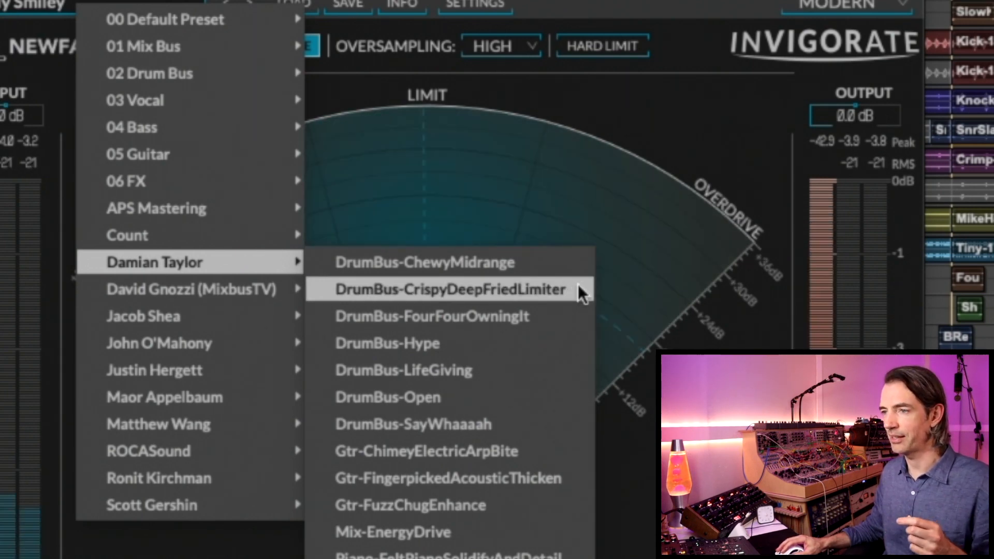
- Pick DrumBus-CrispyDeepFriedLimiter from the Damian Taylor submenu for the drum bus Invigorate
{"action": "left_click", "coordinate": [450, 289]}
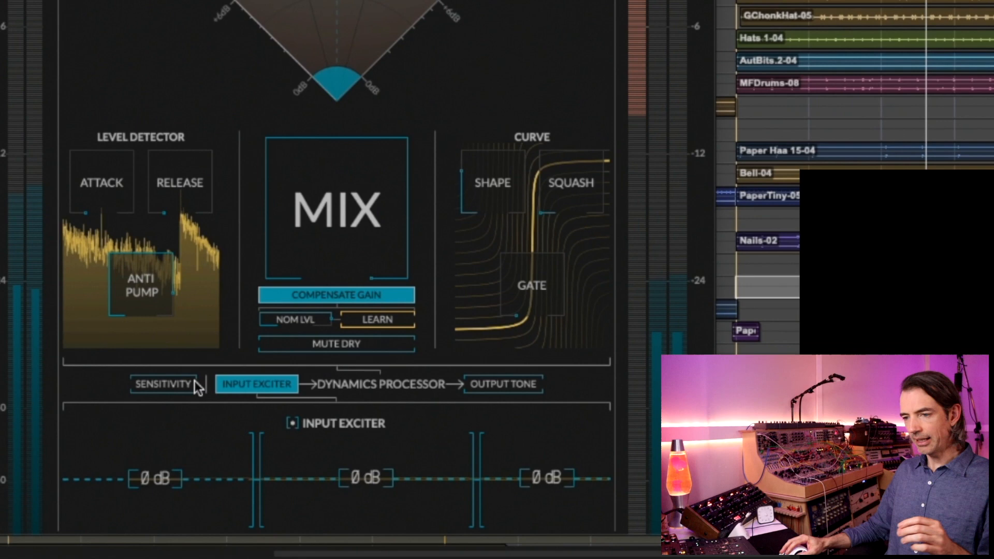
- View the Sensitivity curve, then Output Tone bands at -14, 0 and -6 dB
{"action": "left_click", "coordinate": [163, 384]}
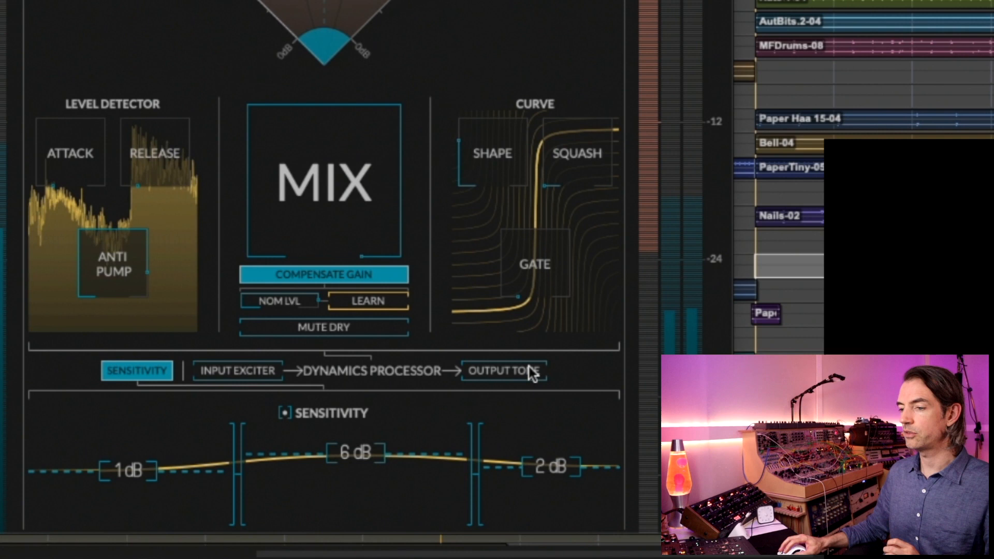
{"action": "left_click", "coordinate": [503, 371]}
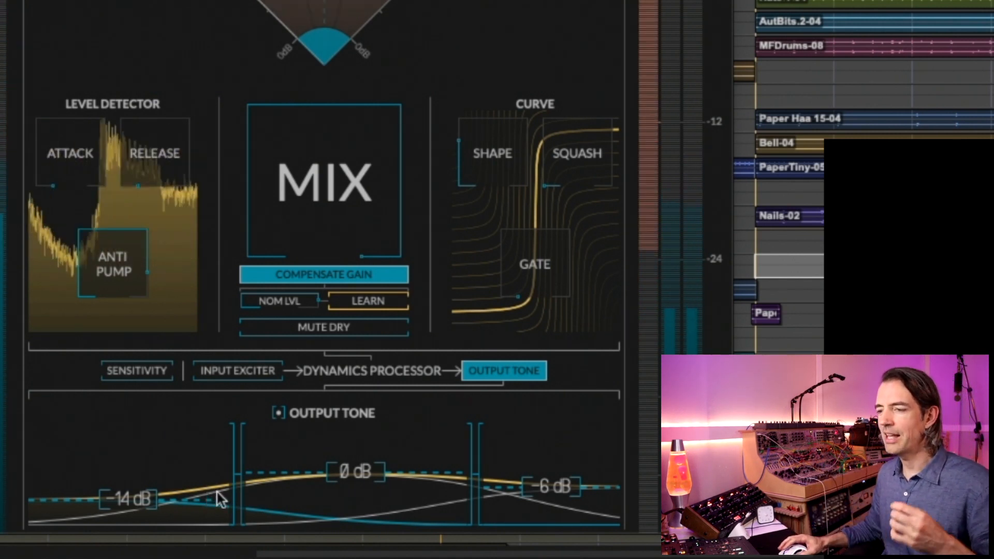
{"action": "mouse_move", "coordinate": [610, 495]}
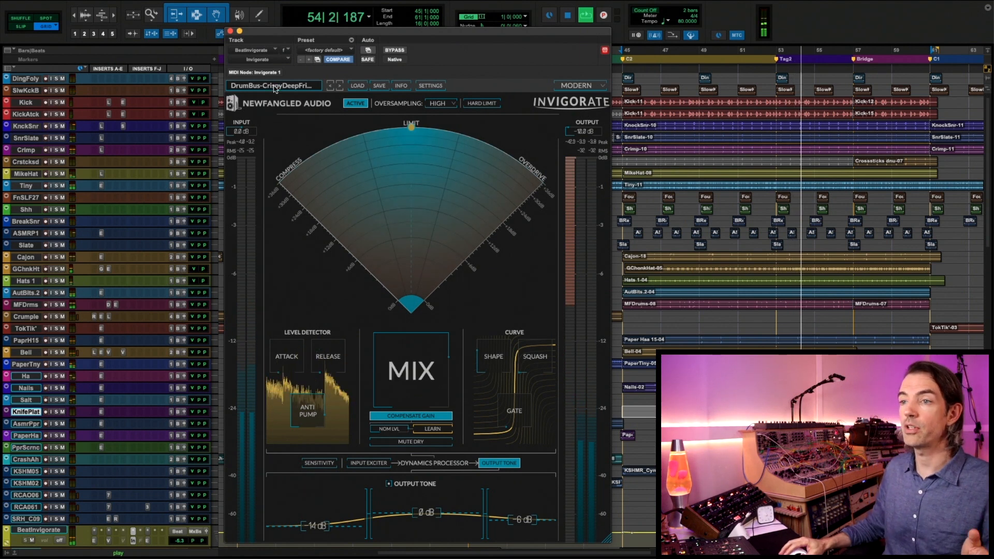
- Open Invigorate on the guitar track and load Damian Taylor's Gtr-FuzzChugEnhance preset
{"action": "left_click", "coordinate": [274, 85]}
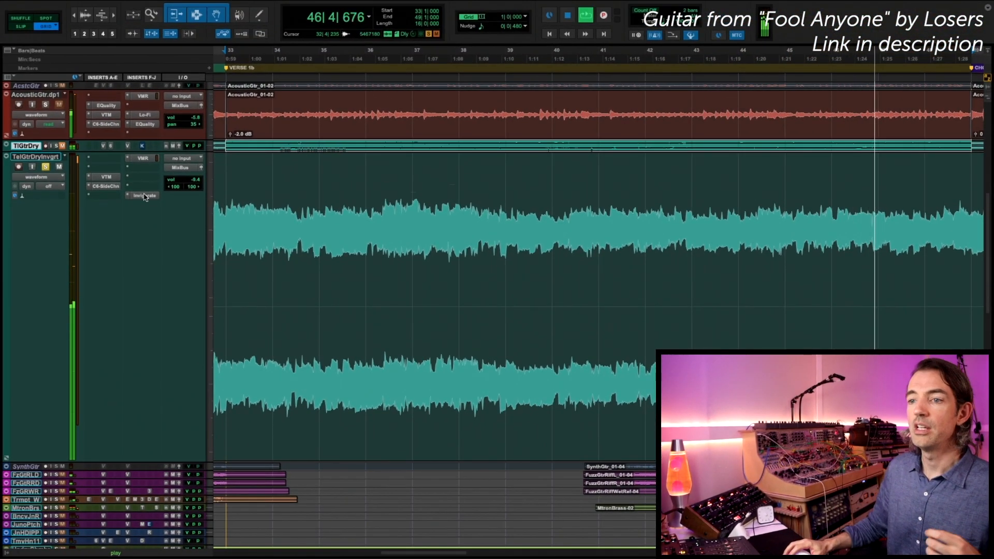
{"action": "left_click", "coordinate": [206, 77]}
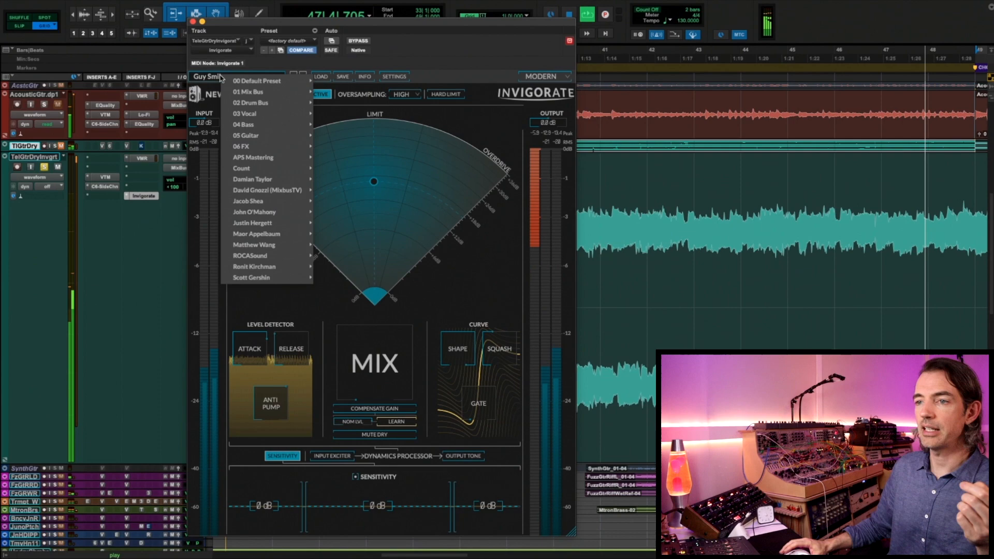
{"action": "mouse_move", "coordinate": [252, 179]}
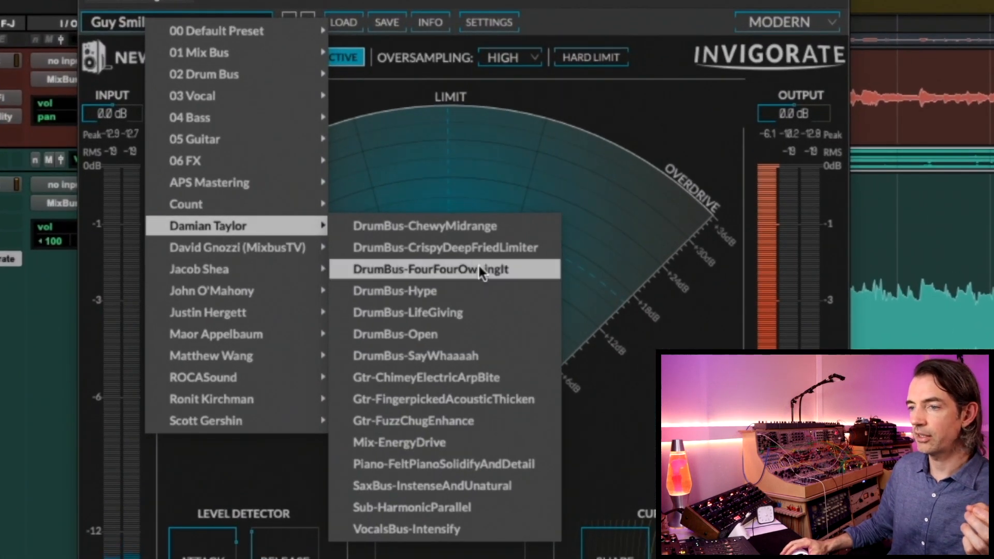
{"action": "mouse_move", "coordinate": [490, 437]}
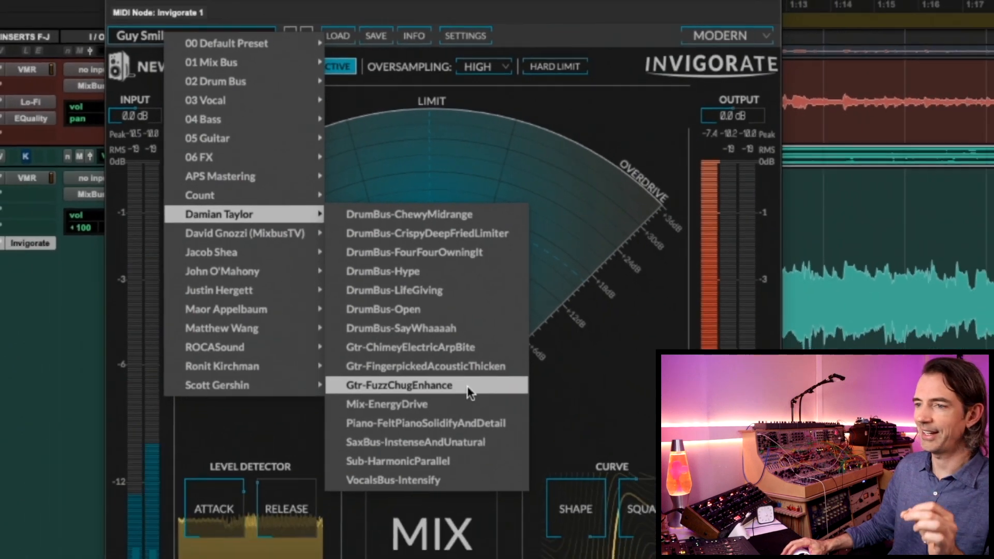
{"action": "left_click", "coordinate": [399, 385]}
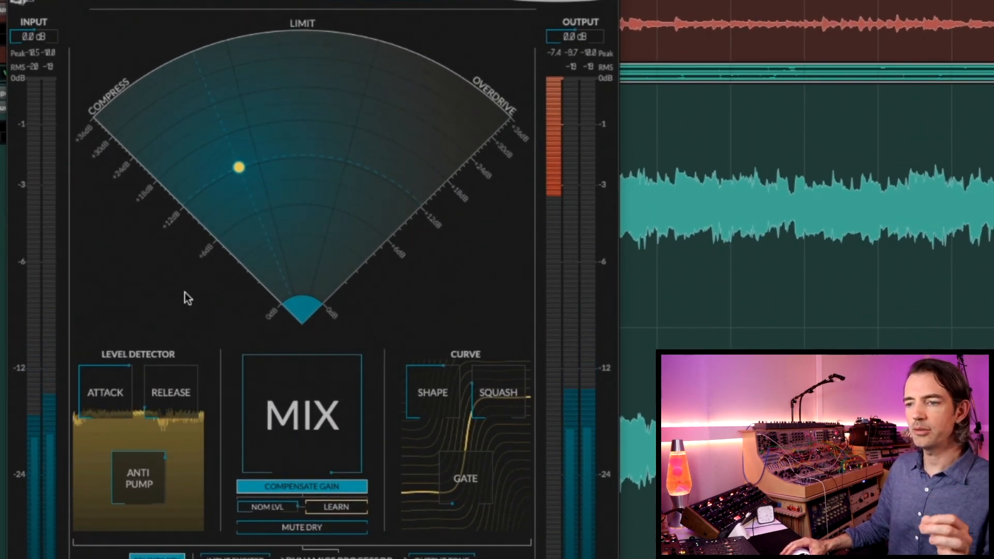
{"action": "mouse_move", "coordinate": [117, 343]}
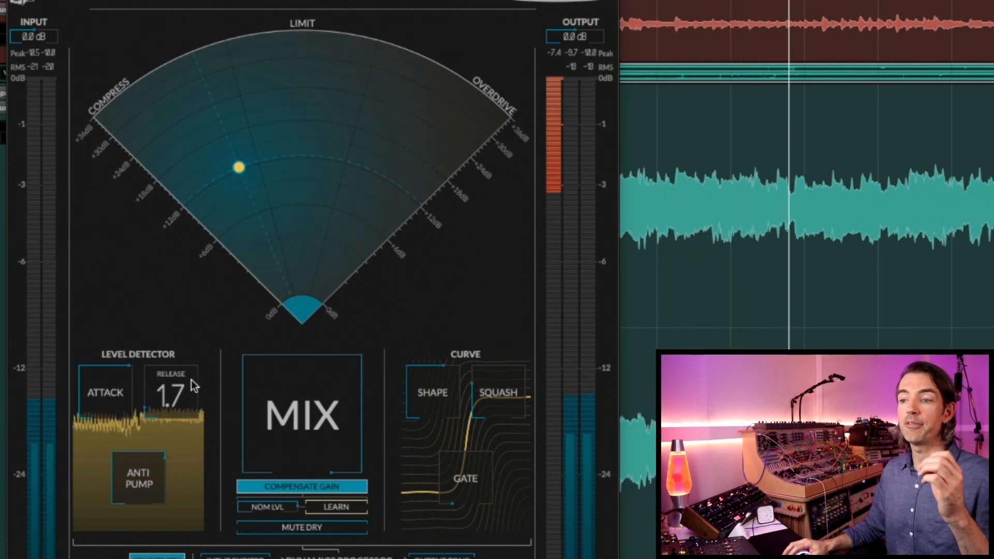
{"action": "mouse_move", "coordinate": [194, 385]}
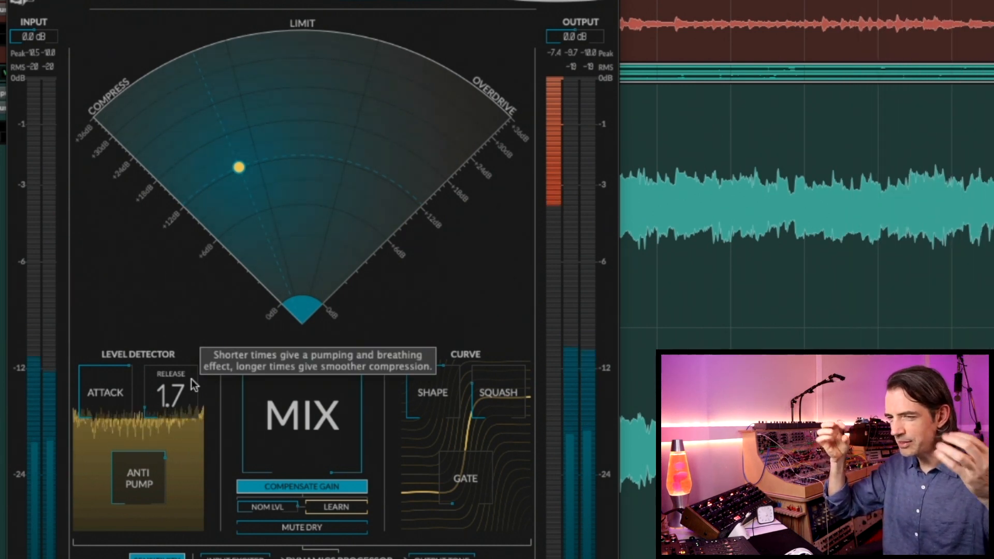
{"action": "mouse_move", "coordinate": [247, 134]}
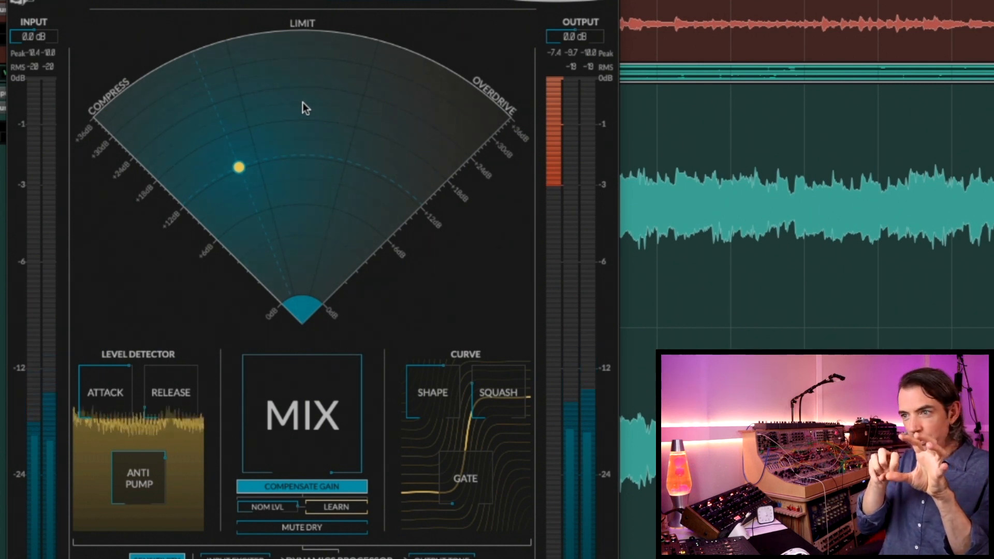
{"action": "mouse_move", "coordinate": [439, 308]}
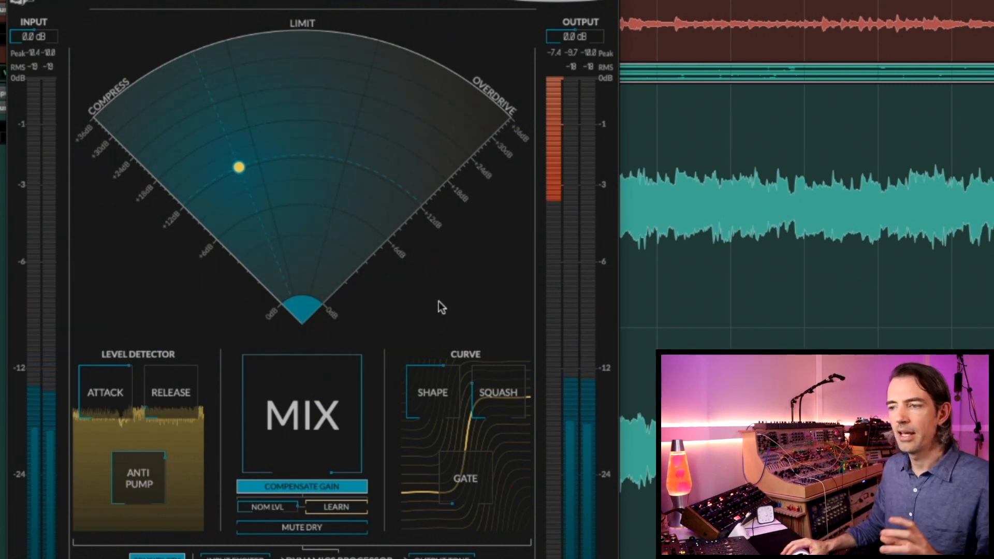
{"action": "mouse_move", "coordinate": [488, 321]}
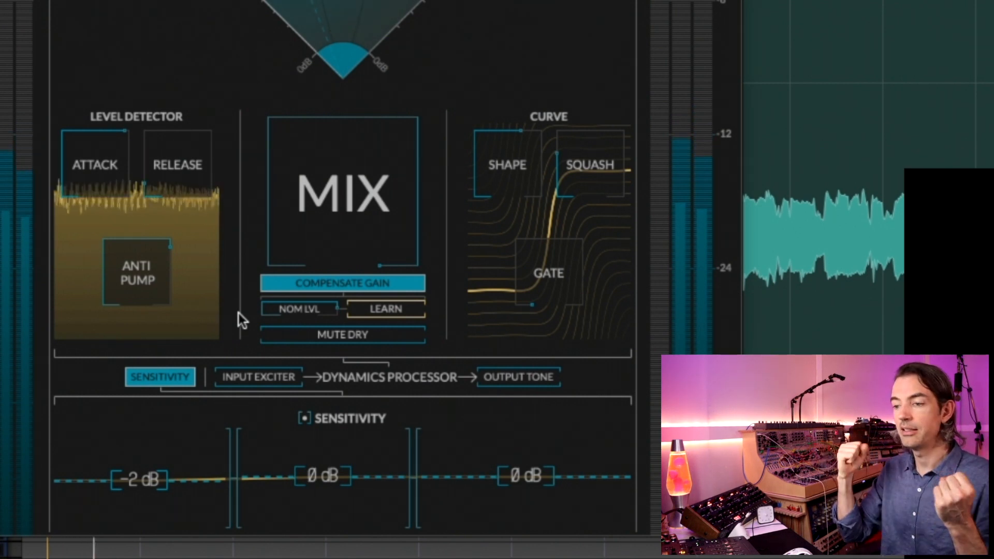
- View Invigorate's per-band Sensitivity settings, then the Input Exciter bands
{"action": "left_click", "coordinate": [258, 377]}
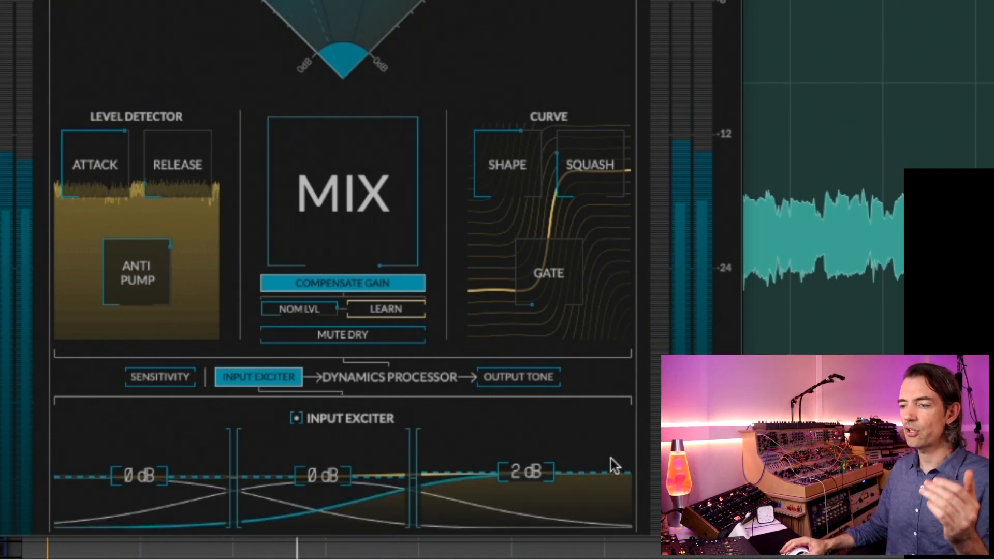
{"action": "left_click", "coordinate": [518, 377]}
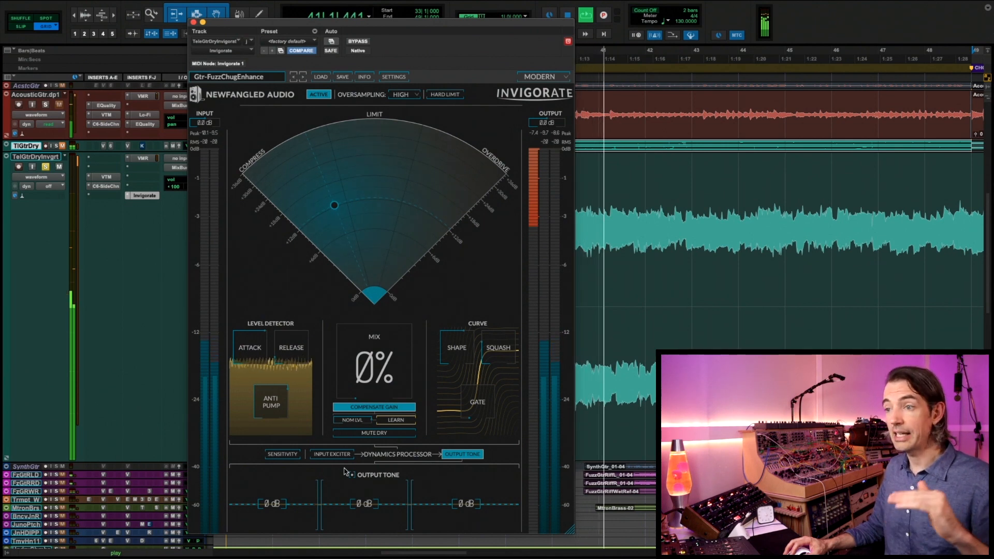
- Raise Invigorate's mix from fully dry to 51%
{"action": "left_click_drag", "start_coordinate": [373, 368], "coordinate": [379, 348]}
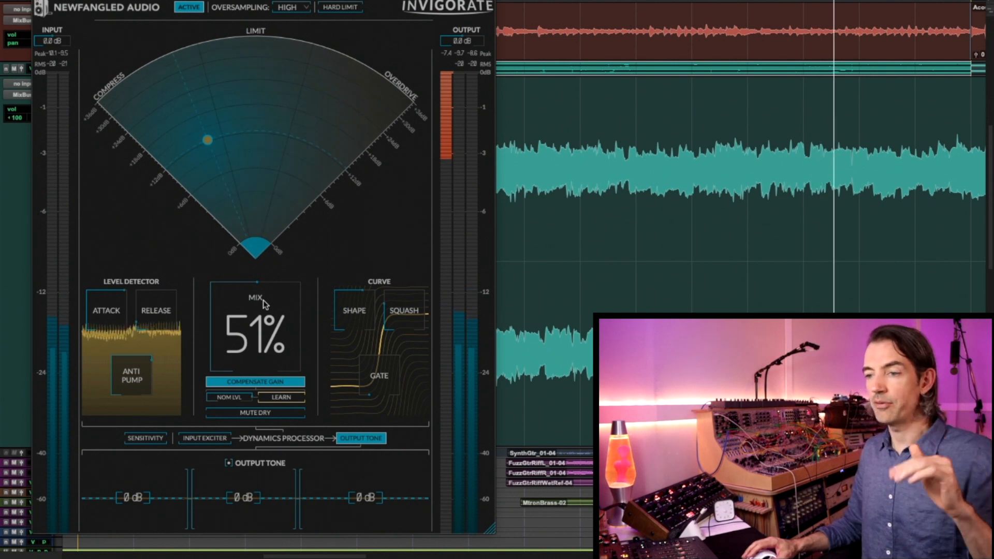
{"action": "mouse_move", "coordinate": [265, 304]}
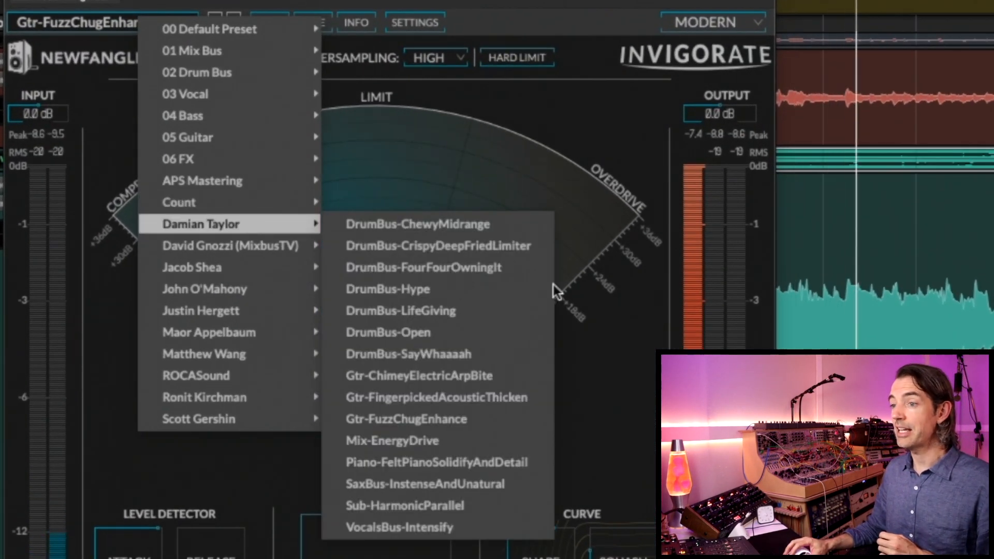
{"action": "mouse_move", "coordinate": [499, 425]}
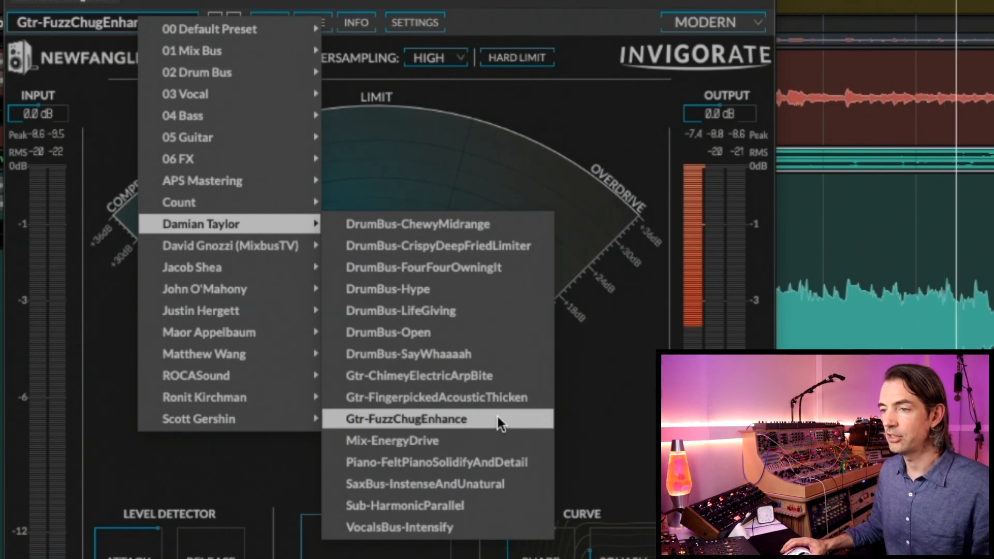